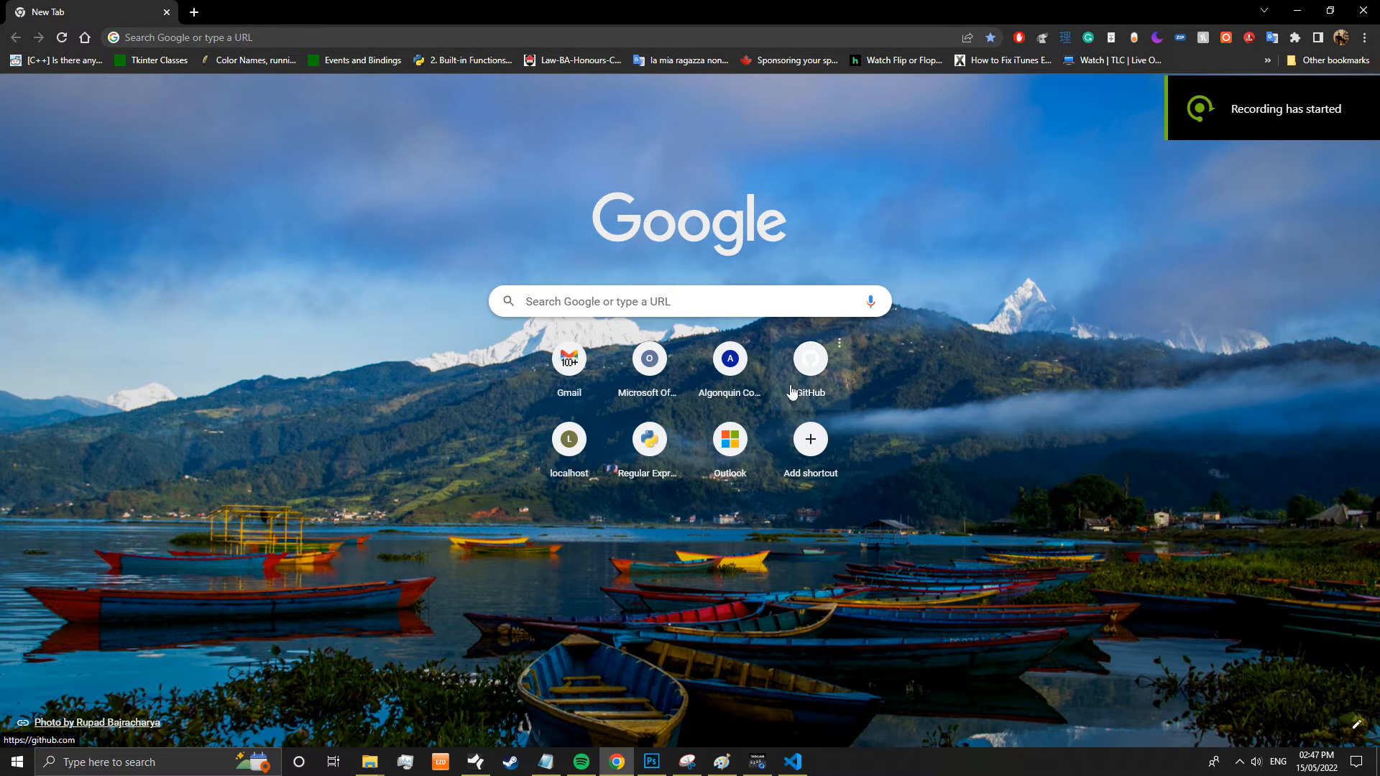
mouse_move(809, 360)
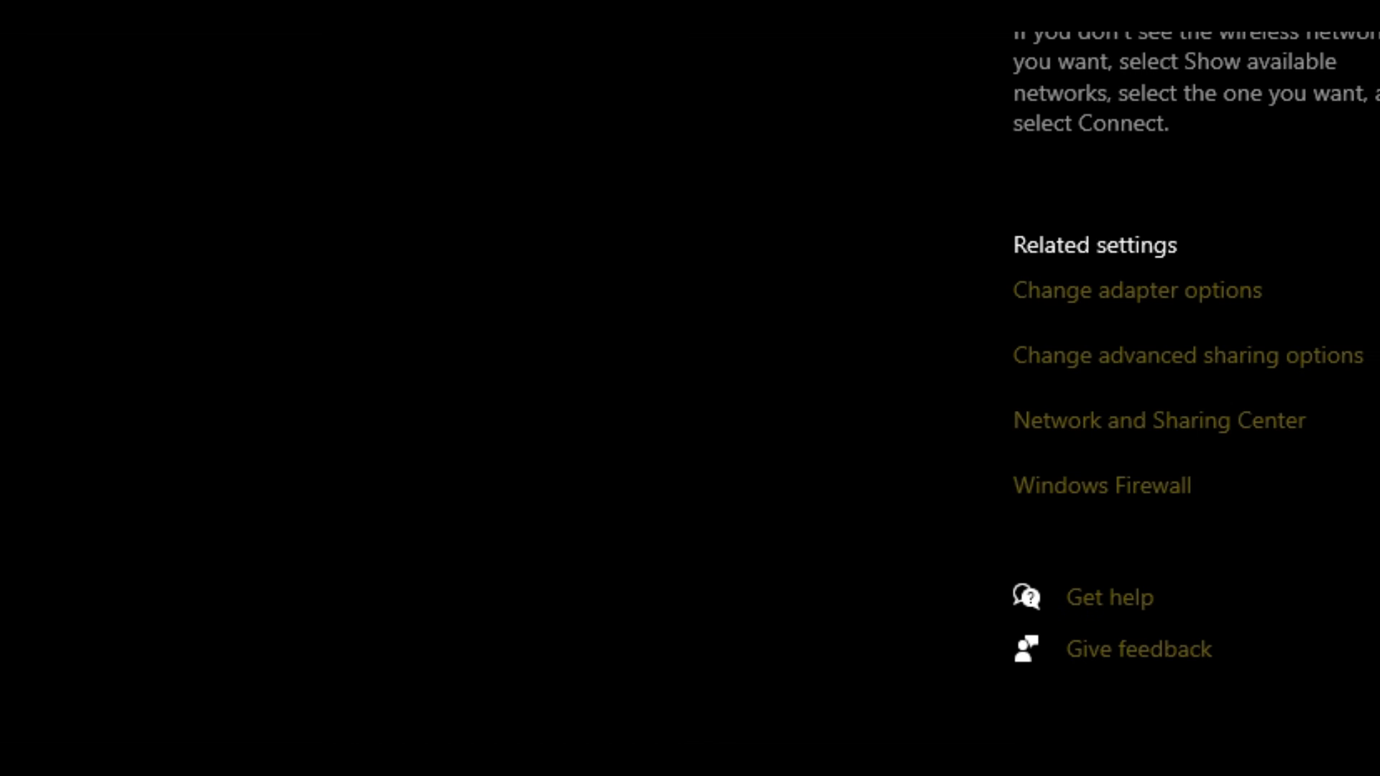
mouse_move(1137, 289)
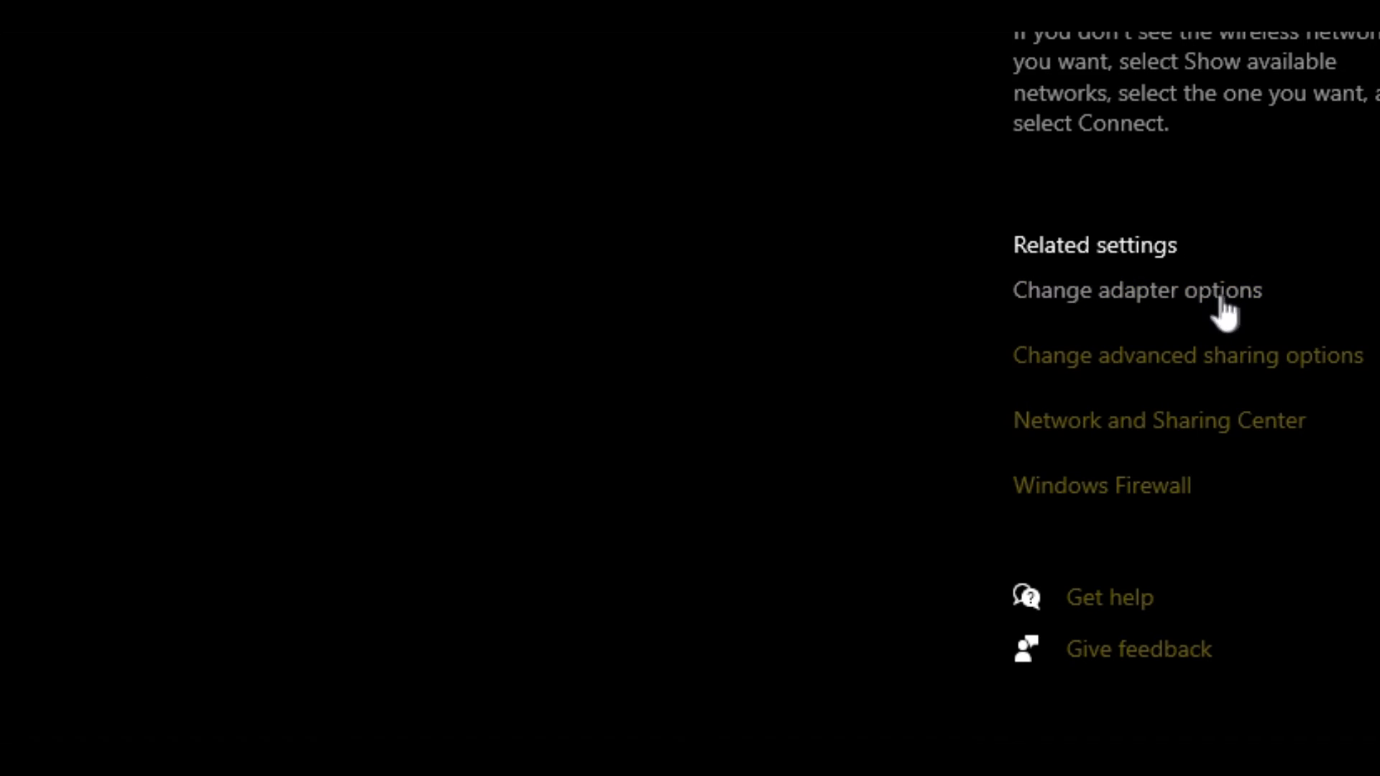
From Wi-Fi settings, open 'Change adapter options' to list the network adapter connections.
left_click(1118, 290)
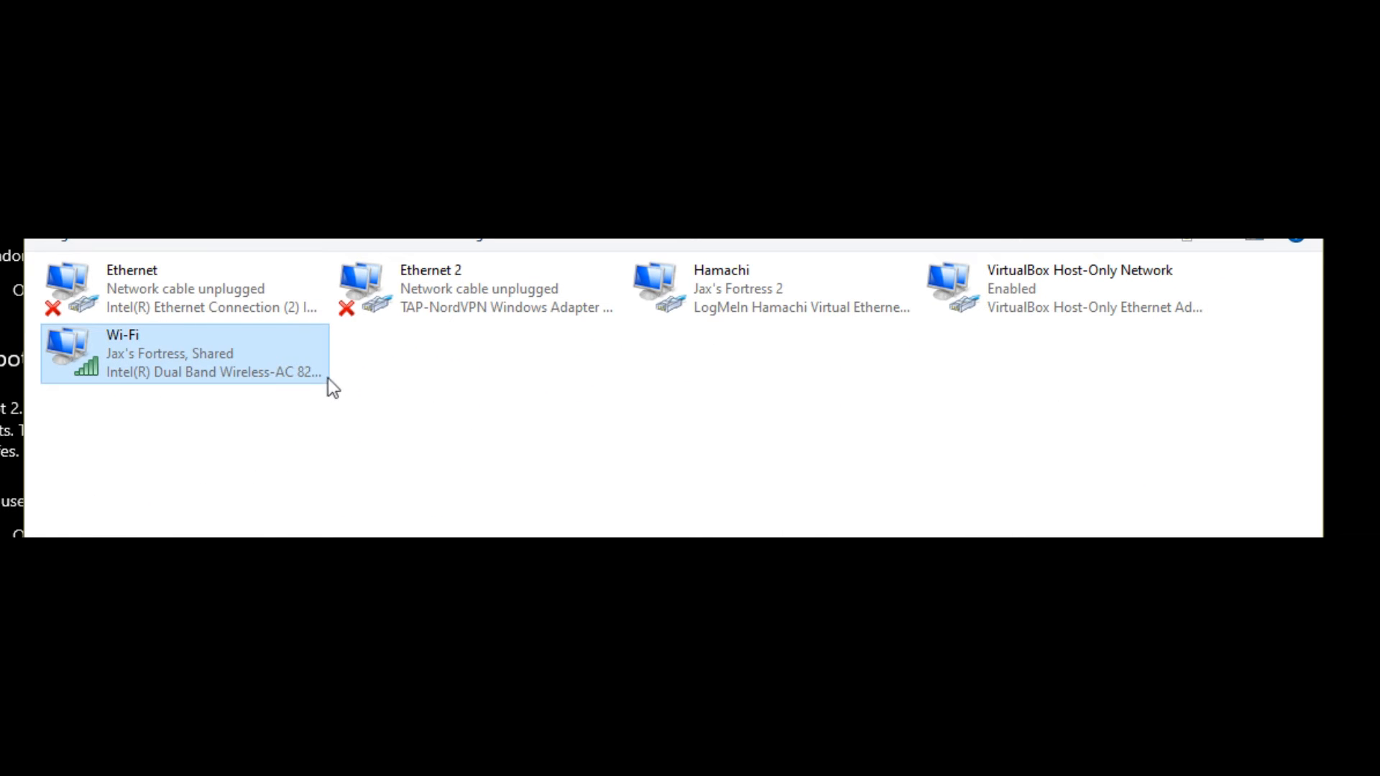
mouse_move(86, 360)
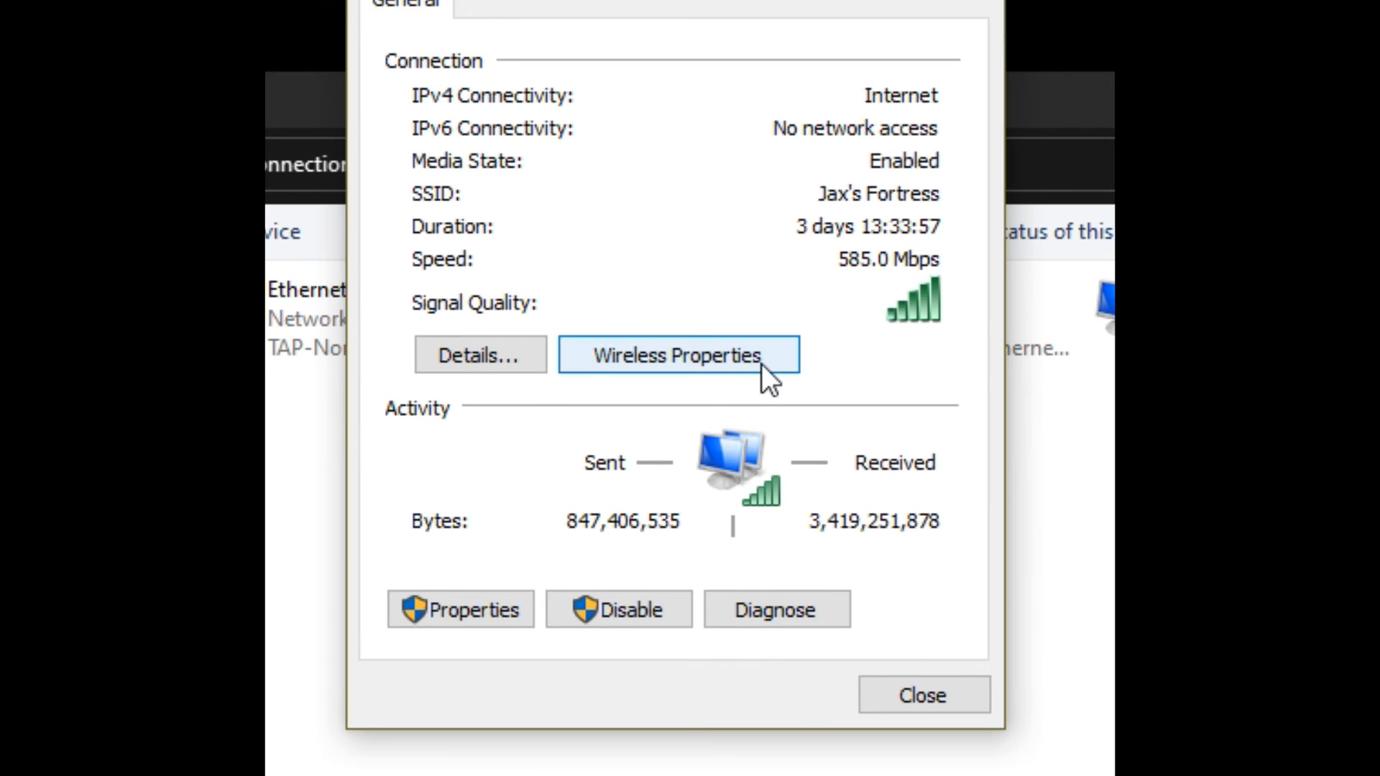
Open Wireless Properties, go to Security, and focus the Network security key field.
left_click(675, 356)
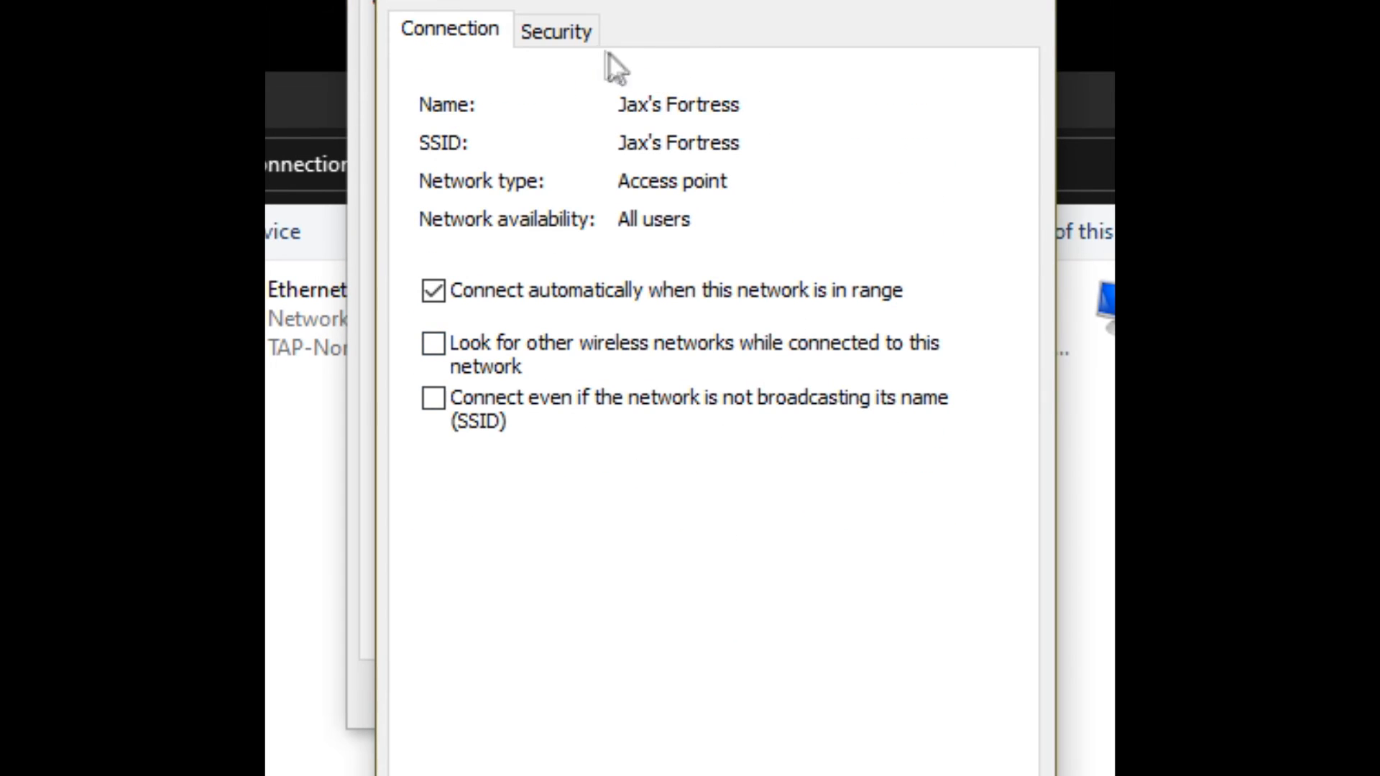
left_click(556, 30)
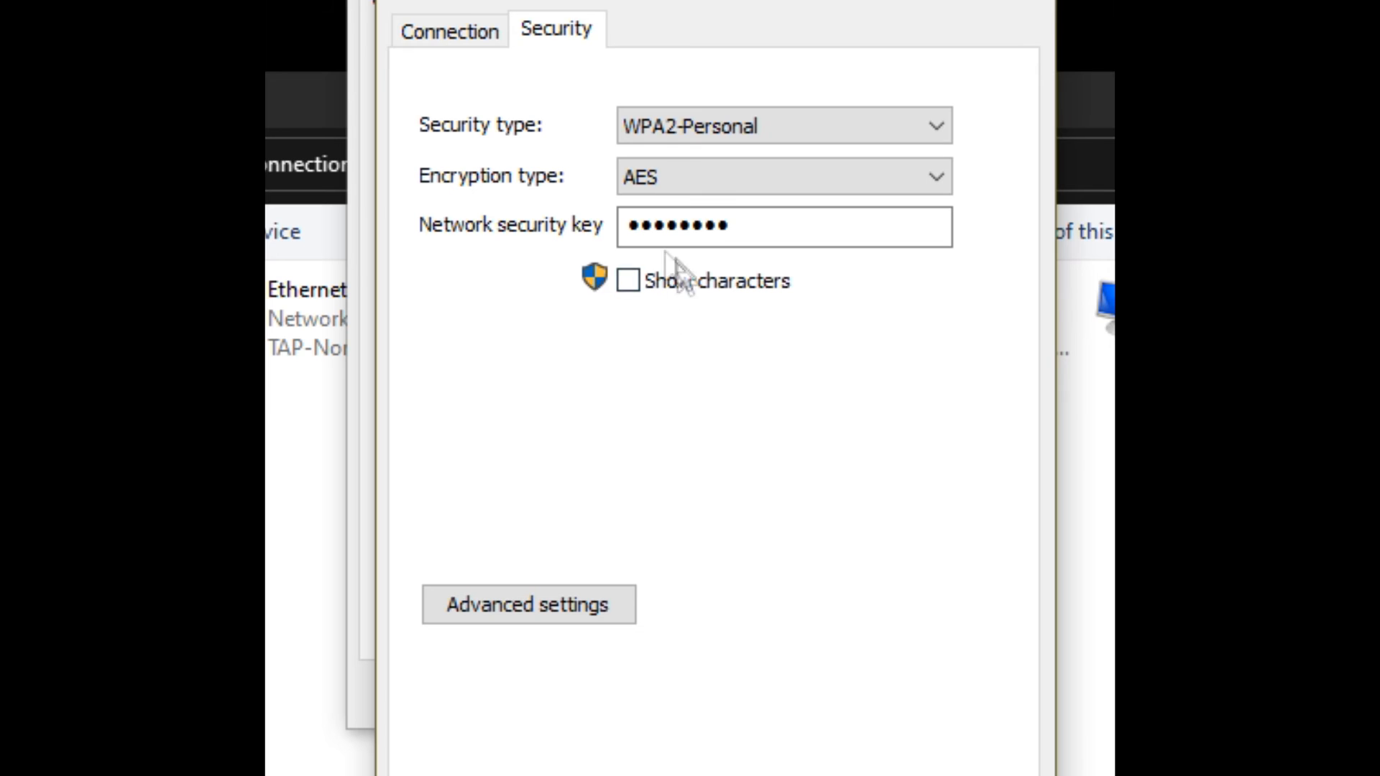
left_click(783, 226)
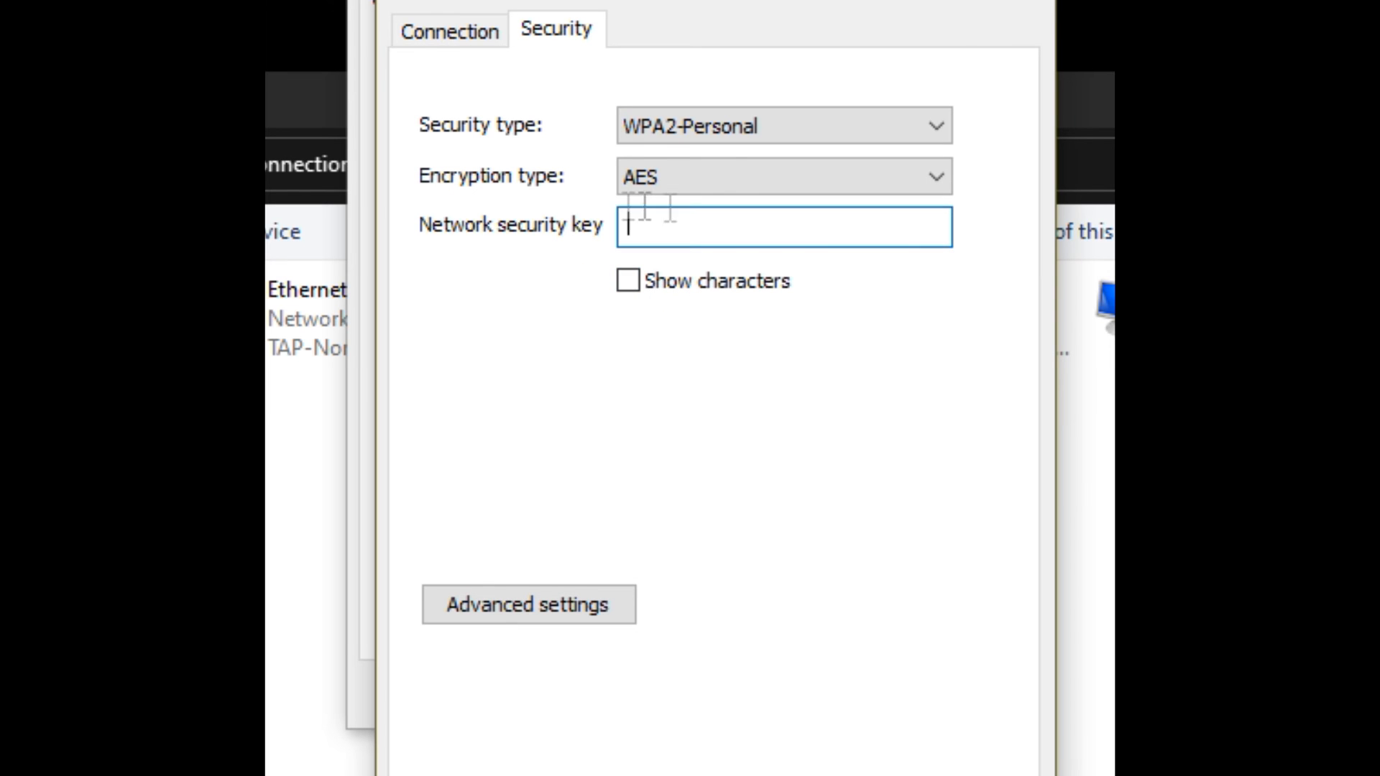